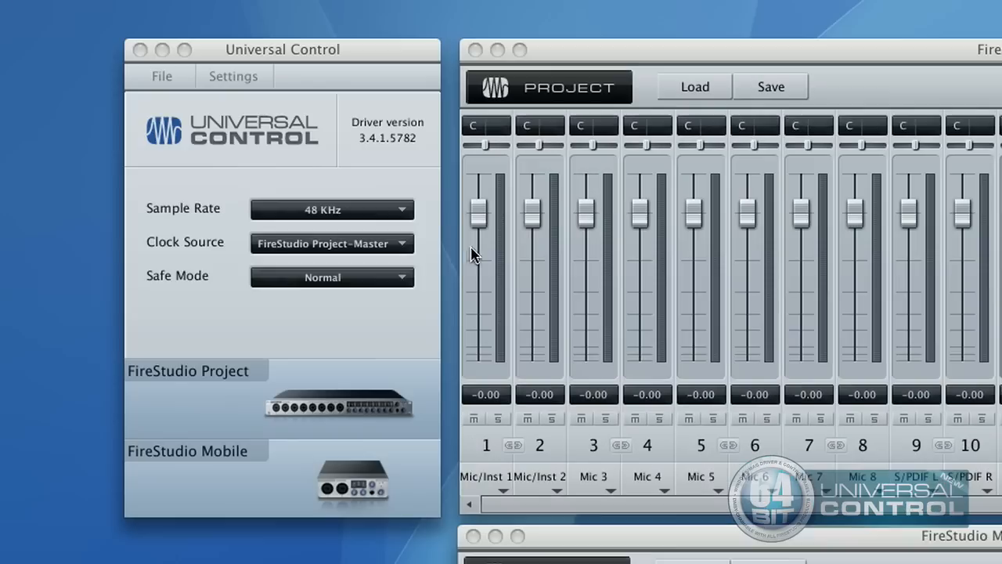
{"action": "mouse_move", "coordinate": [384, 218]}
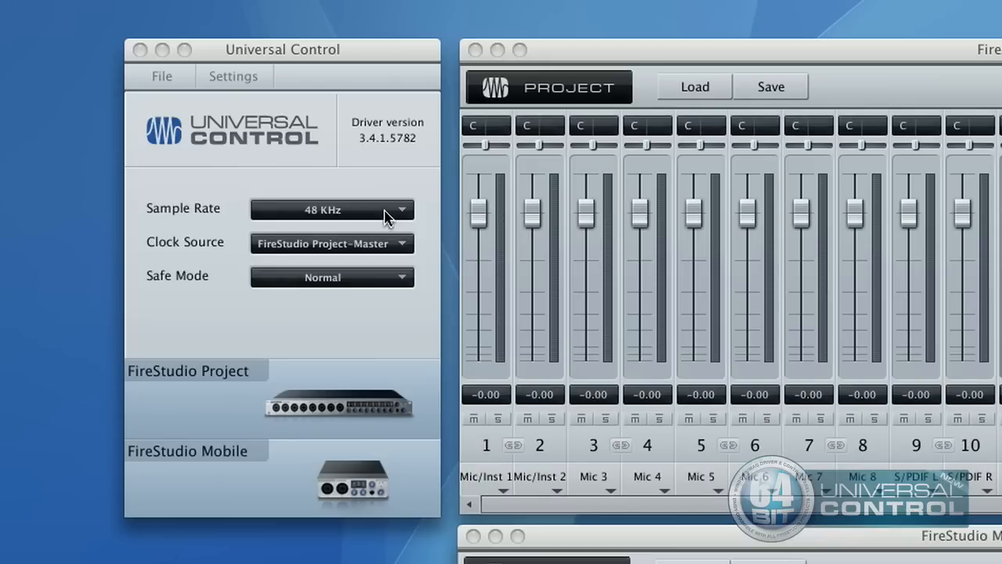
Review the clock source and safe mode choices, then launch Studio One from the Dock
{"action": "left_click", "coordinate": [332, 243]}
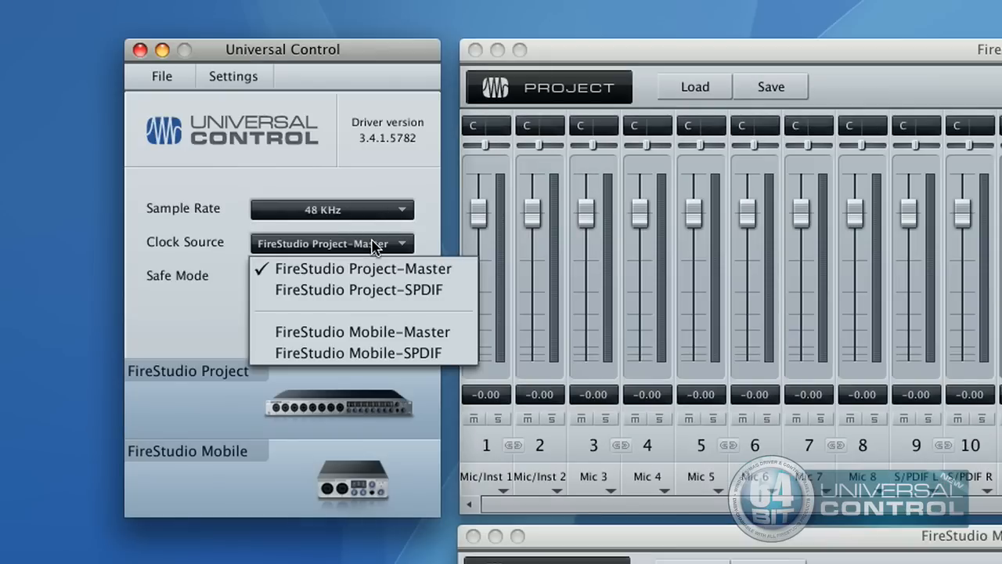
{"action": "left_click", "coordinate": [331, 277]}
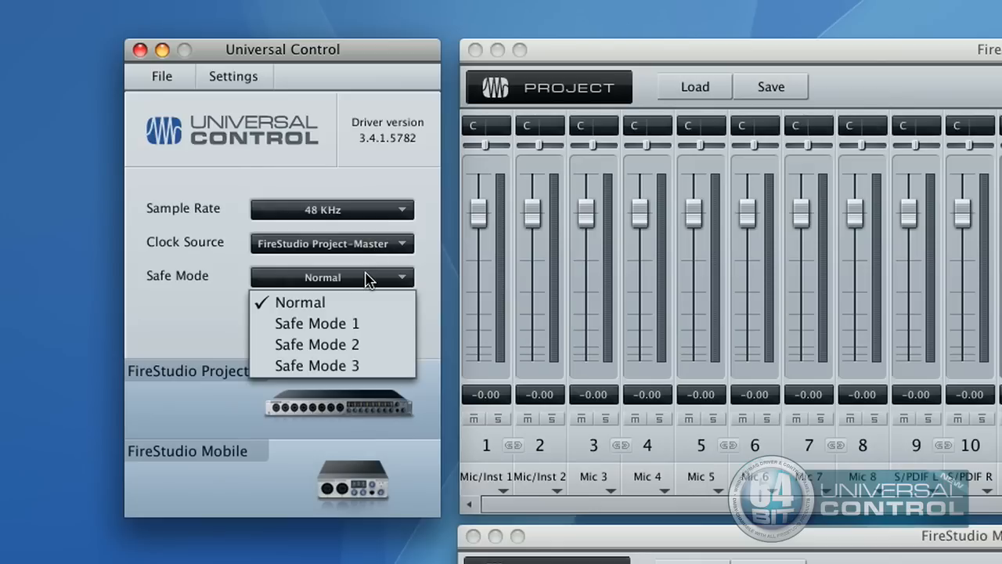
{"action": "left_click", "coordinate": [332, 276]}
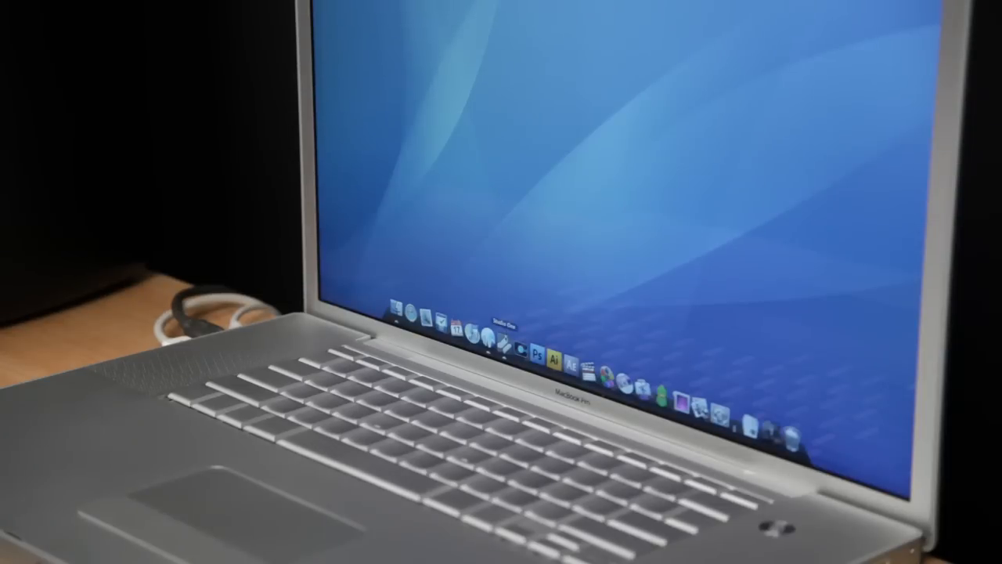
{"action": "left_click", "coordinate": [494, 336]}
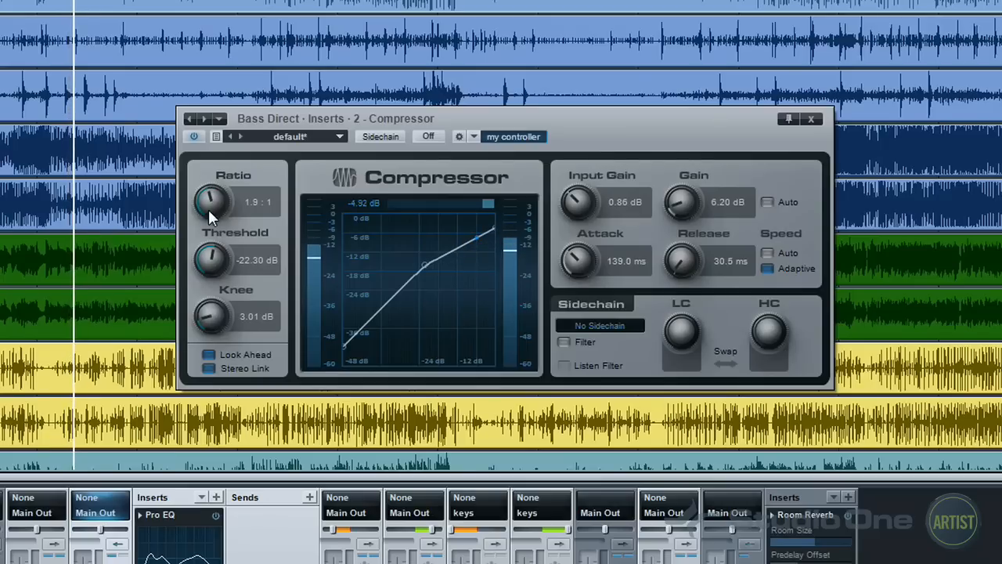
Bring up the Ampire plug-in and turn channel A's Gain down to 0.89
{"action": "left_click", "coordinate": [513, 137]}
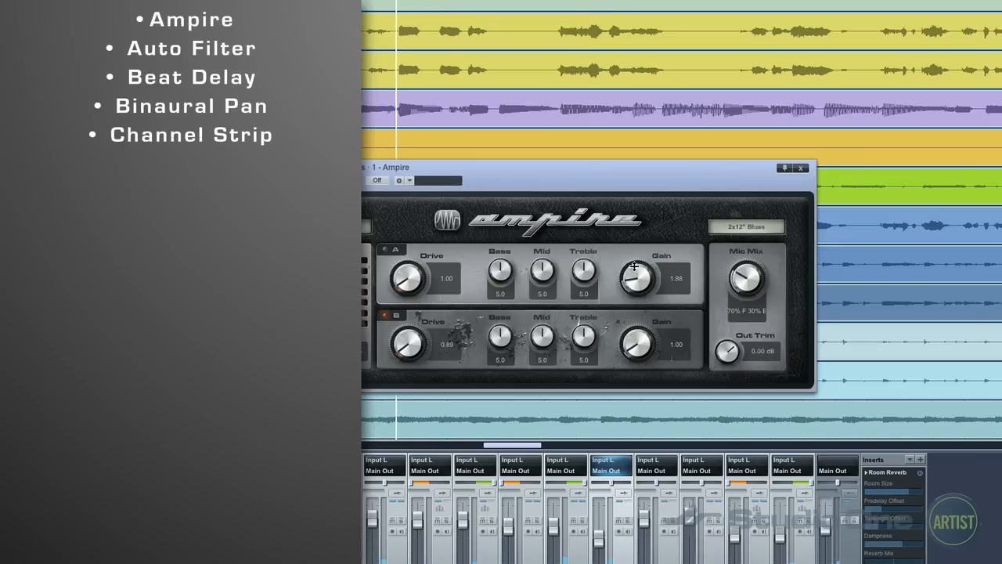
{"action": "left_click_drag", "start_coordinate": [638, 278], "coordinate": [638, 294]}
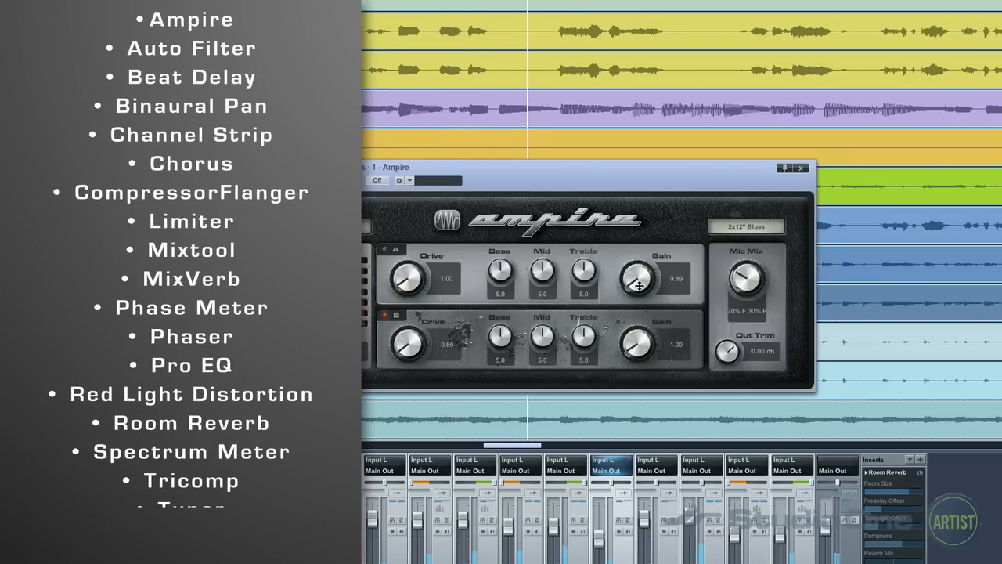